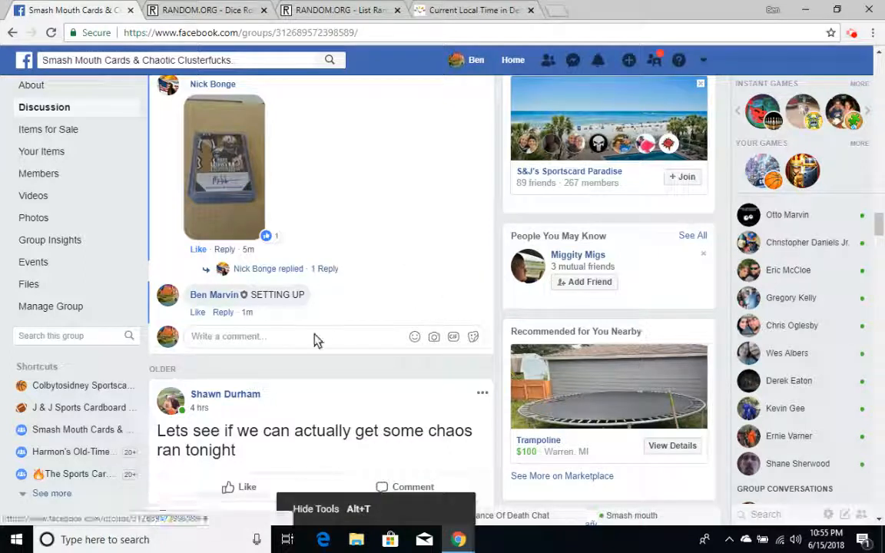
# Post a LIVE reply under the SETTING UP comment and check Detroit's current local time
pyautogui.write('Li')
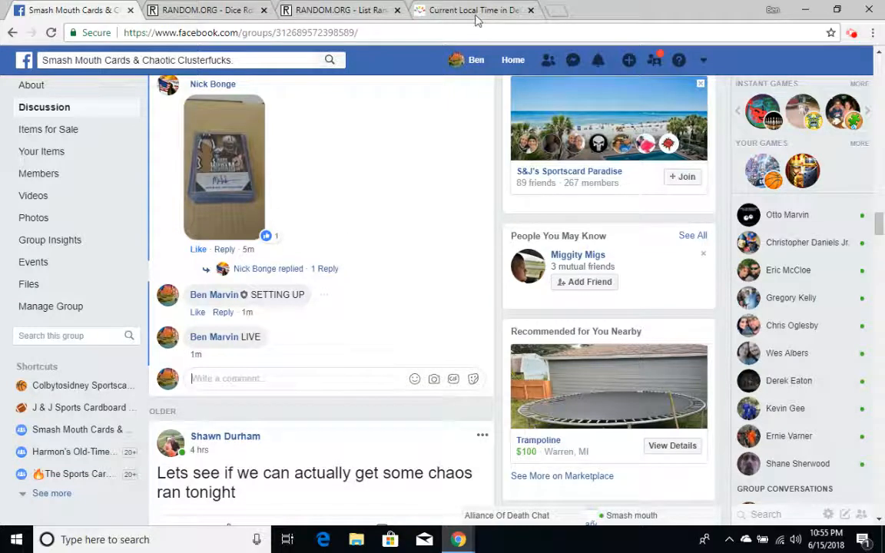
pyautogui.click(473, 9)
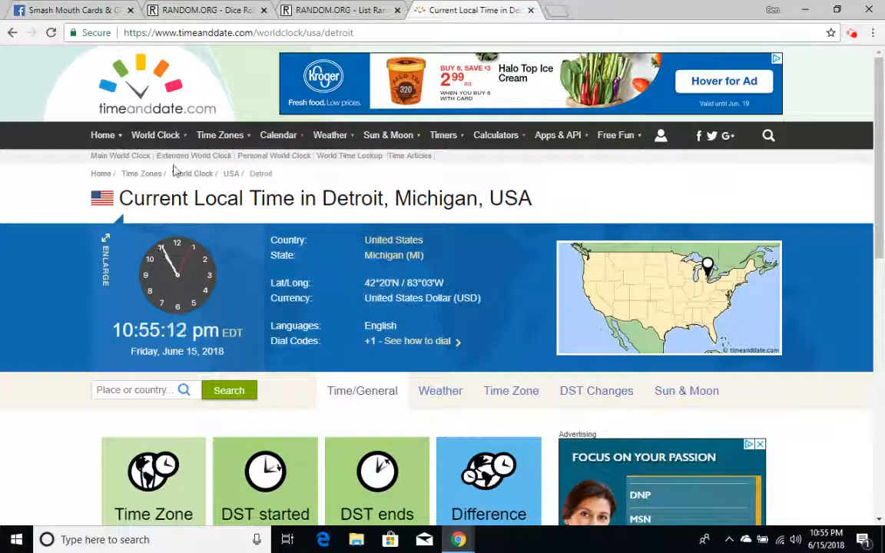
pyautogui.moveTo(74, 10)
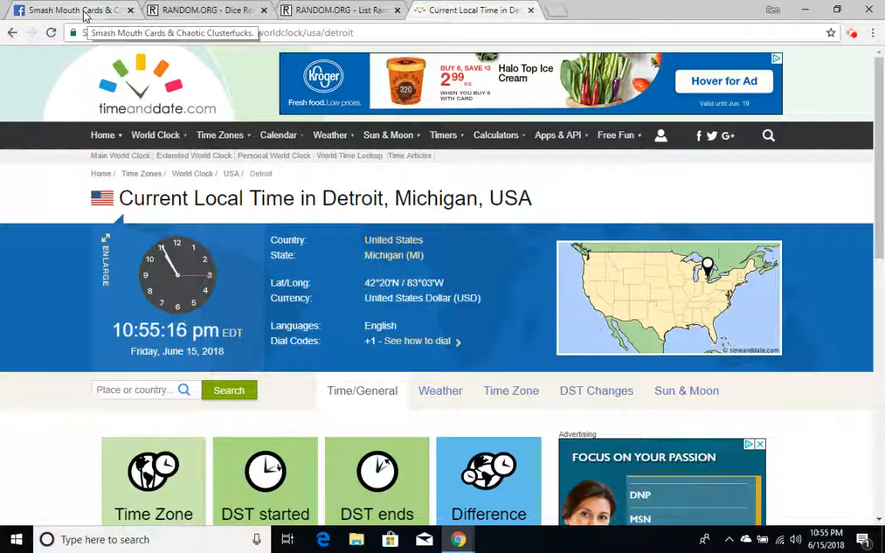
pyautogui.click(74, 9)
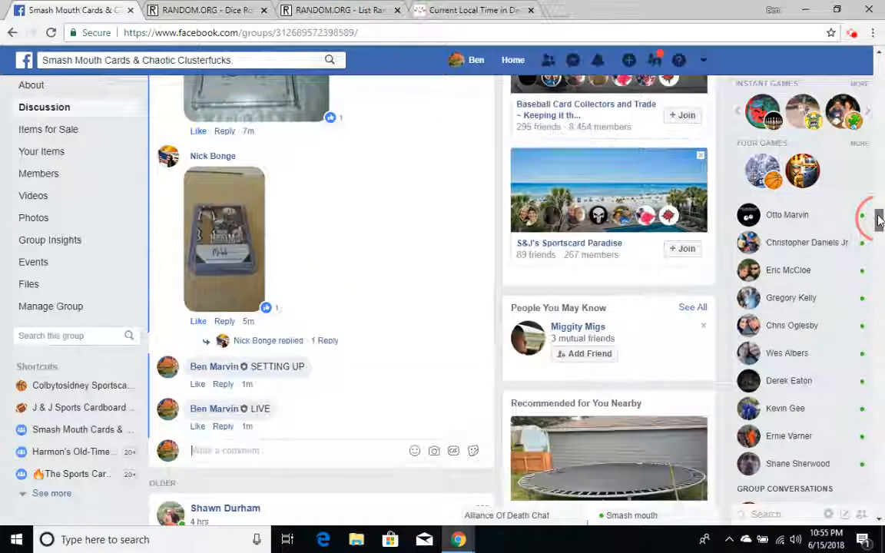
pyautogui.scroll(3)
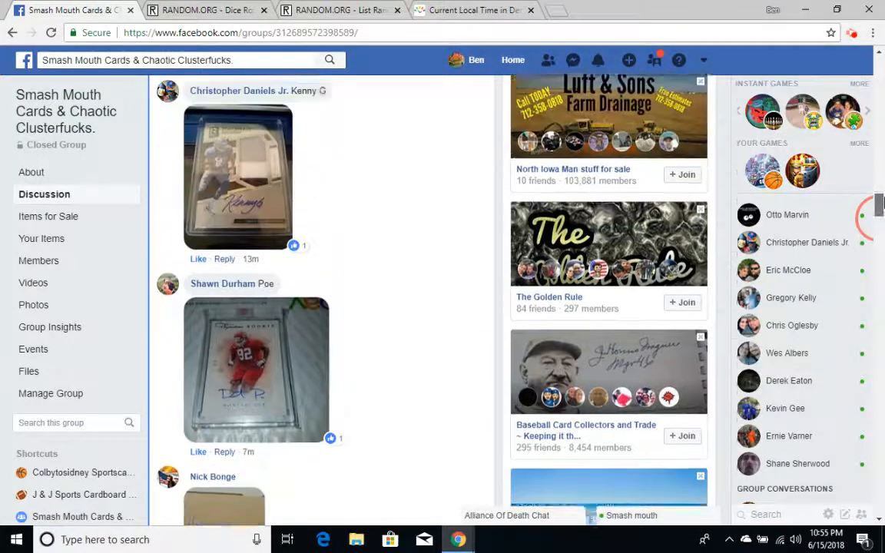
pyautogui.scroll(3)
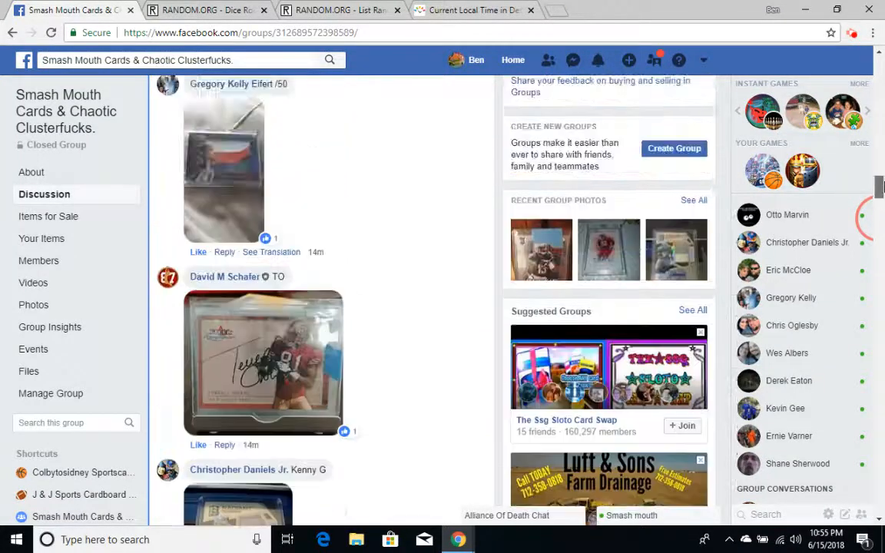
pyautogui.scroll(3)
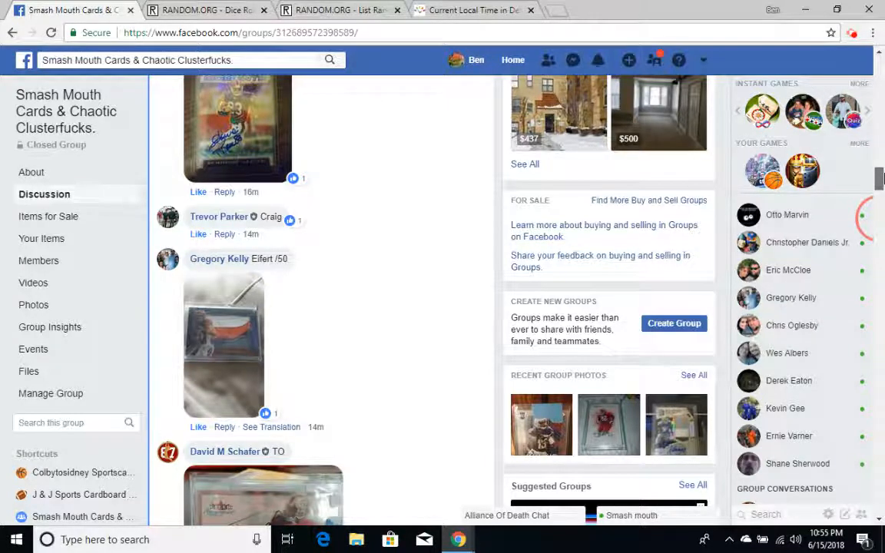
pyautogui.scroll(3)
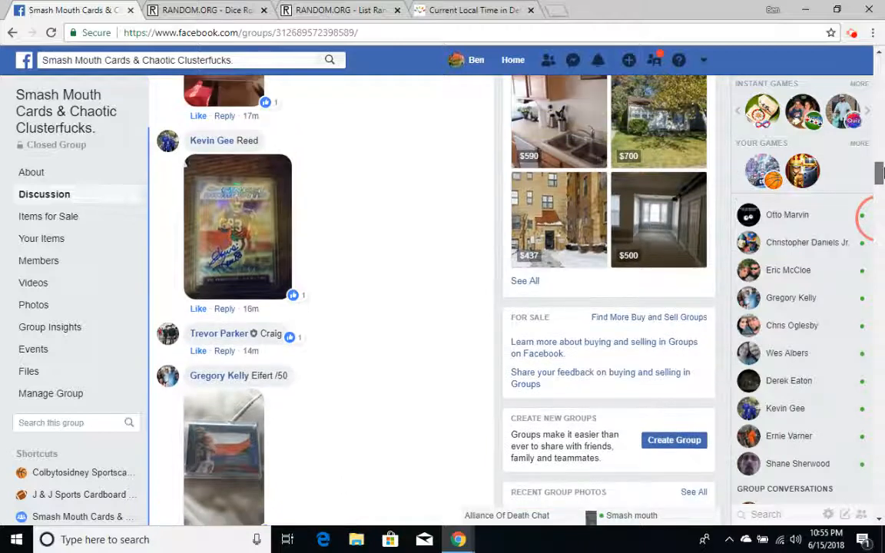
pyautogui.scroll(3)
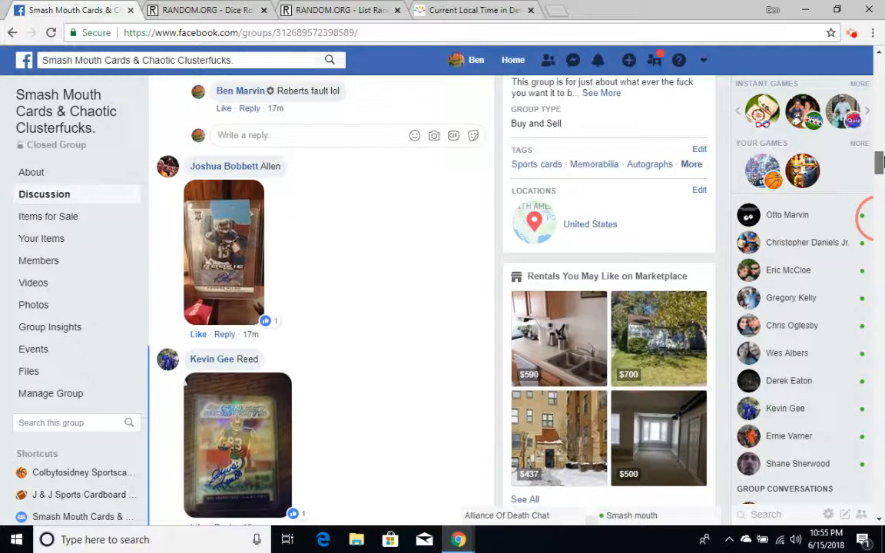
pyautogui.scroll(3)
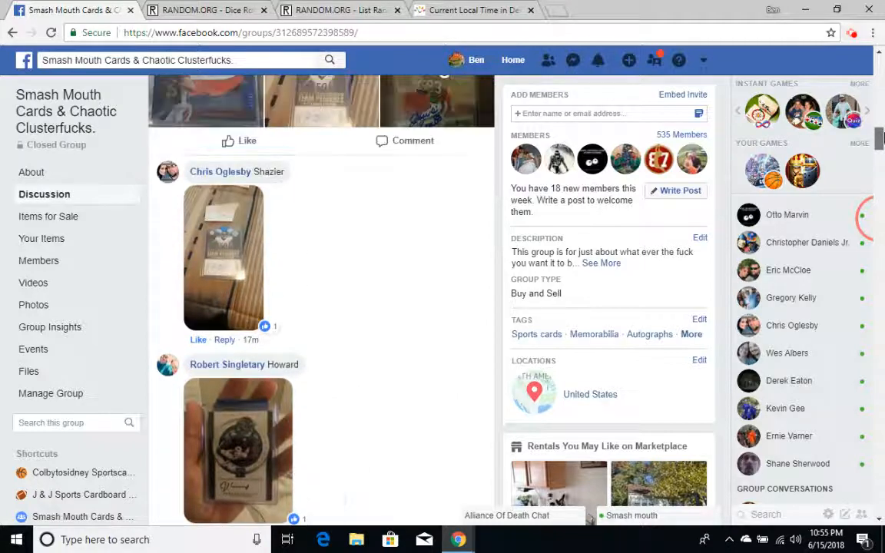
pyautogui.scroll(3)
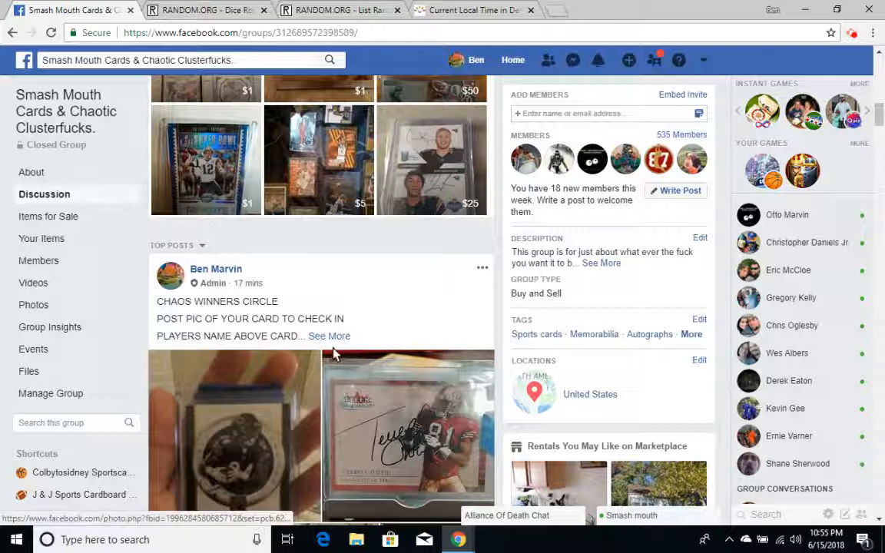
pyautogui.click(329, 335)
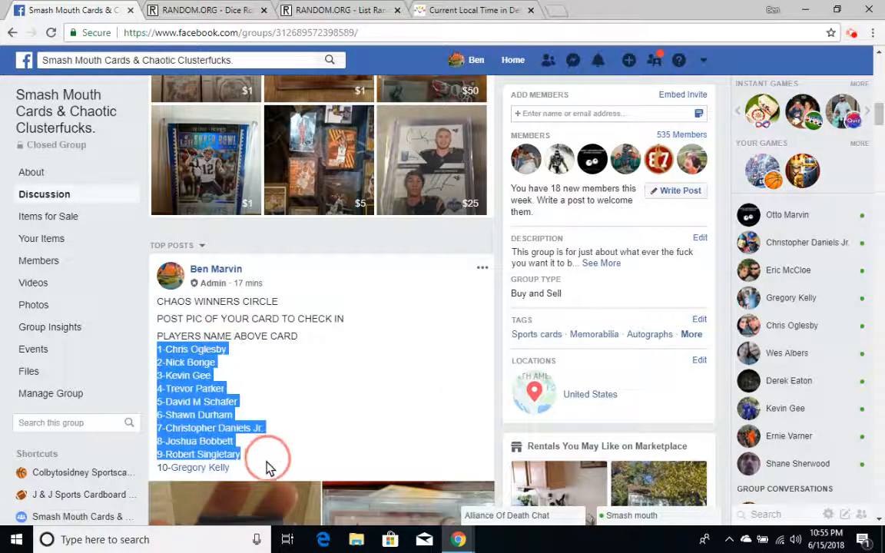
pyautogui.rightClick(269, 458)
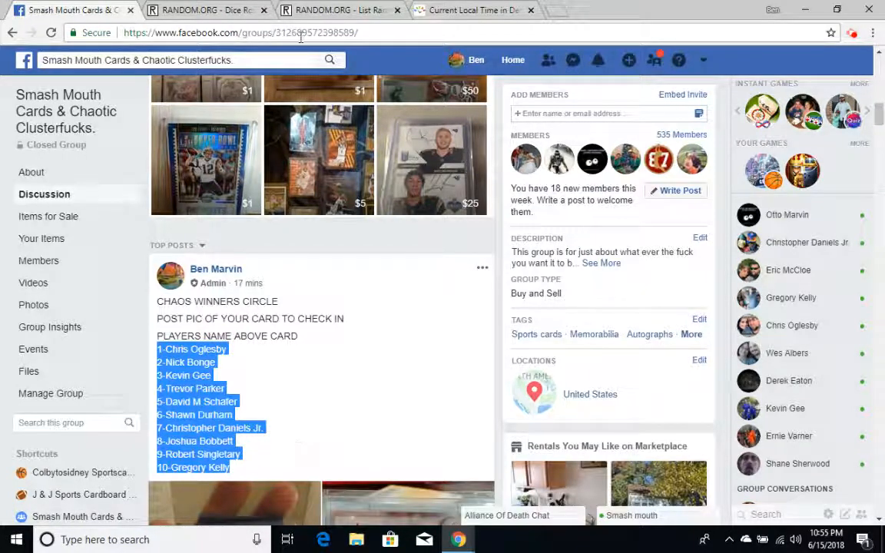
# Paste the ten names into the List Randomizer field and check Detroit's local time
pyautogui.click(338, 10)
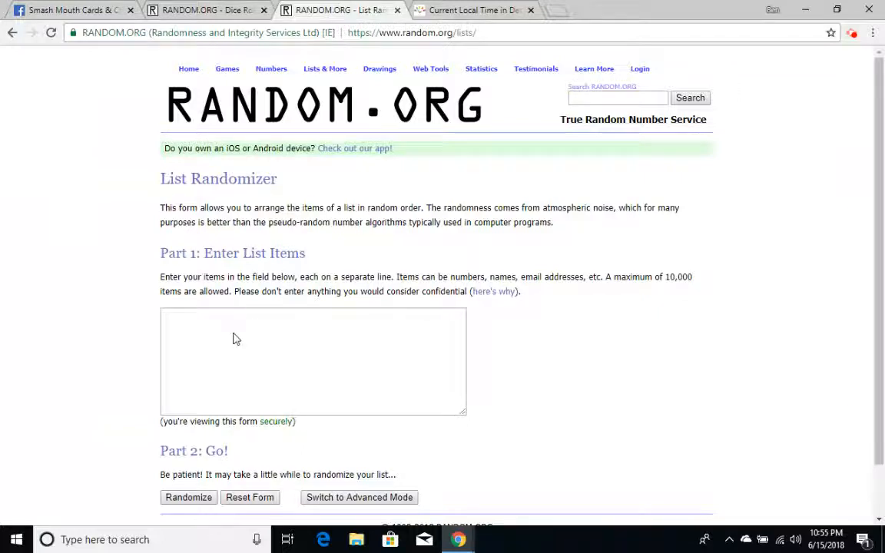
pyautogui.rightClick(237, 340)
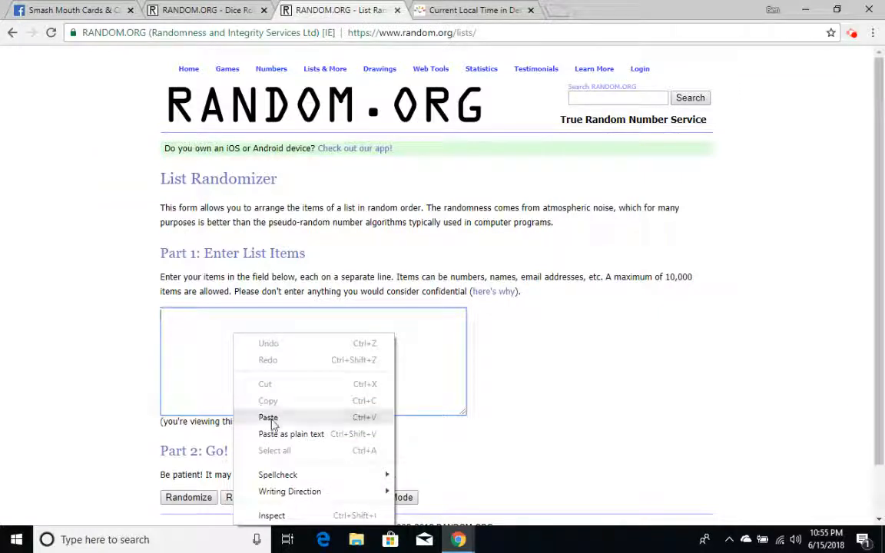
pyautogui.click(267, 418)
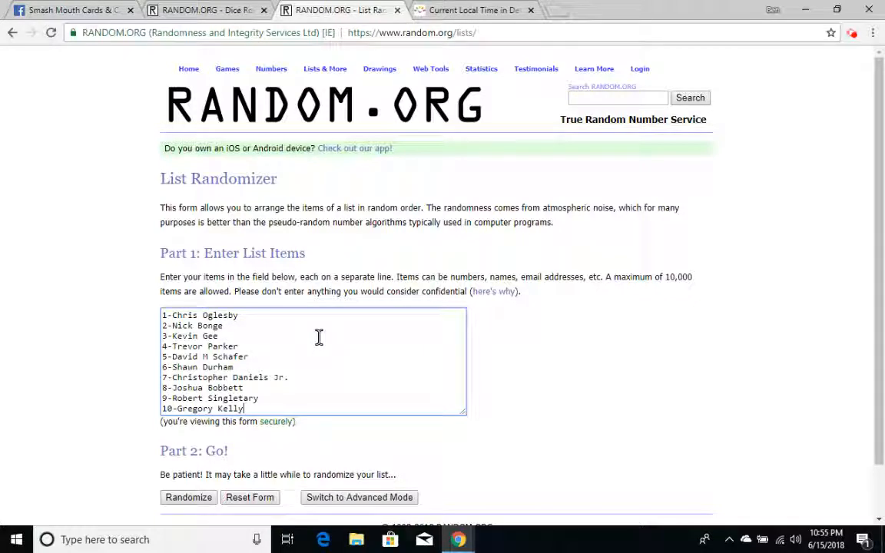
pyautogui.moveTo(387, 172)
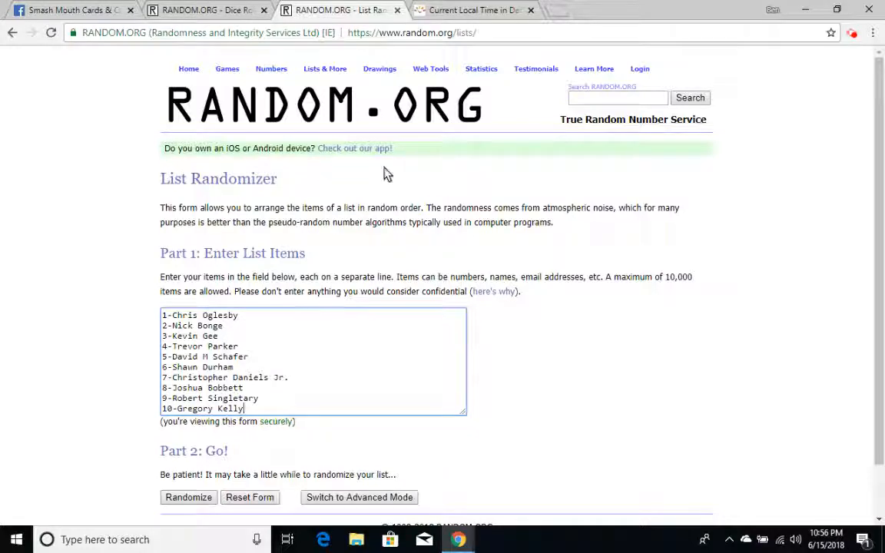
pyautogui.click(473, 9)
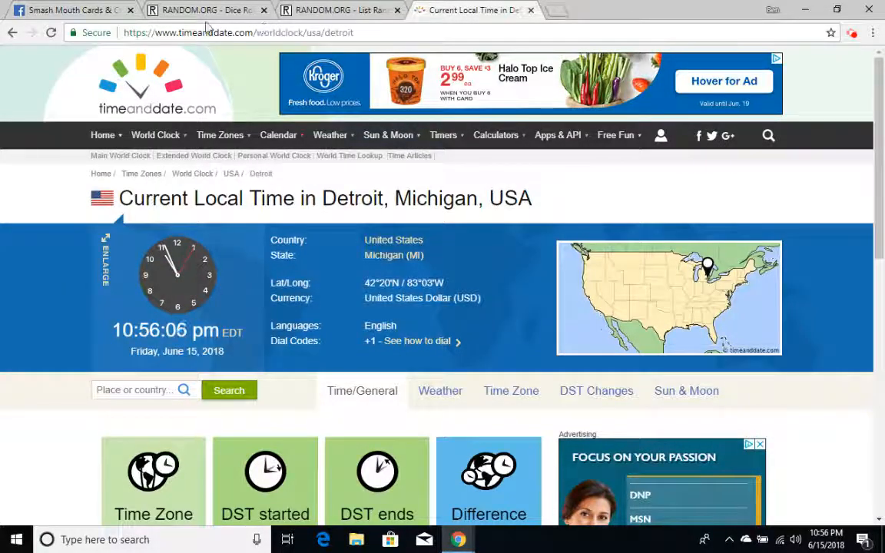
pyautogui.moveTo(203, 9)
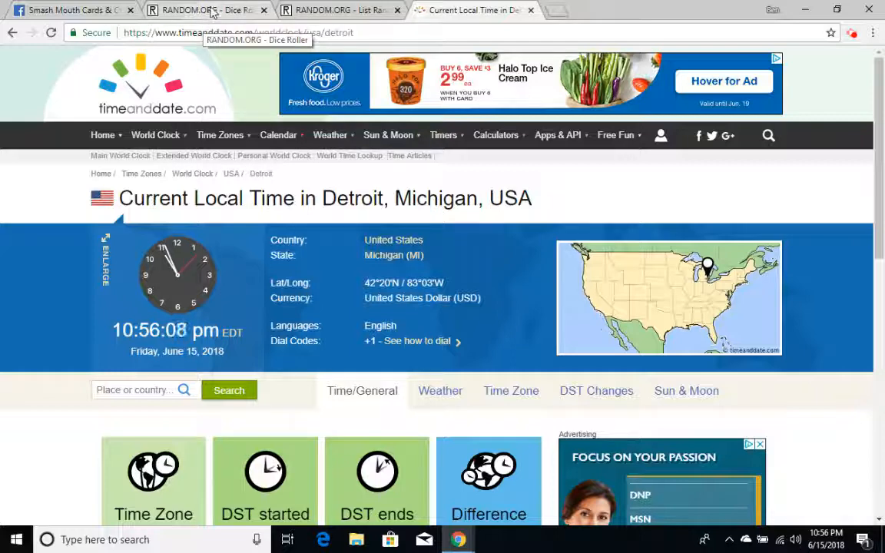
# Roll two dice on the Dice Roller, getting a four and a one, then check Detroit's time
pyautogui.click(203, 9)
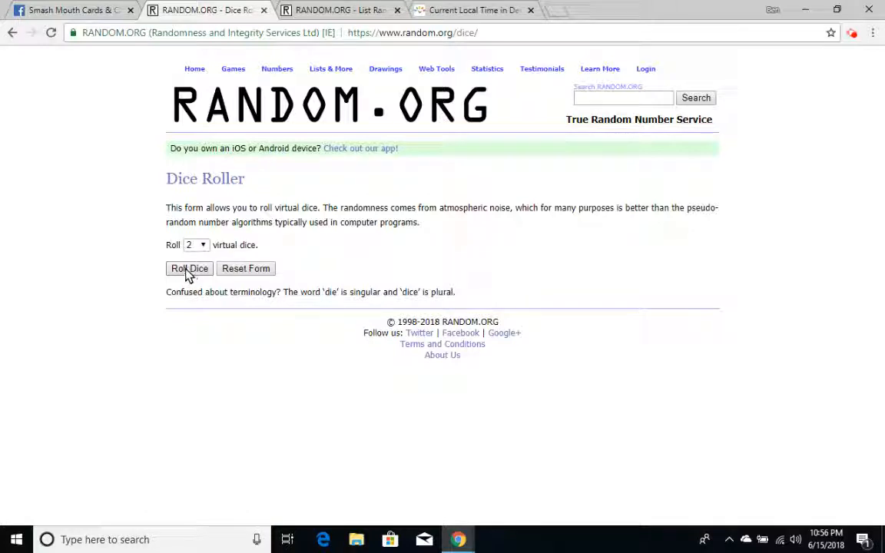
pyautogui.click(189, 267)
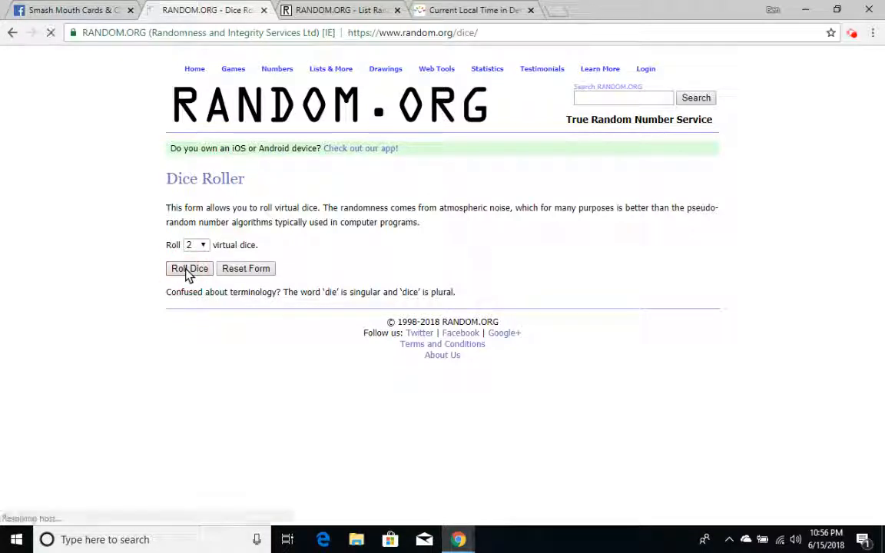
pyautogui.click(189, 267)
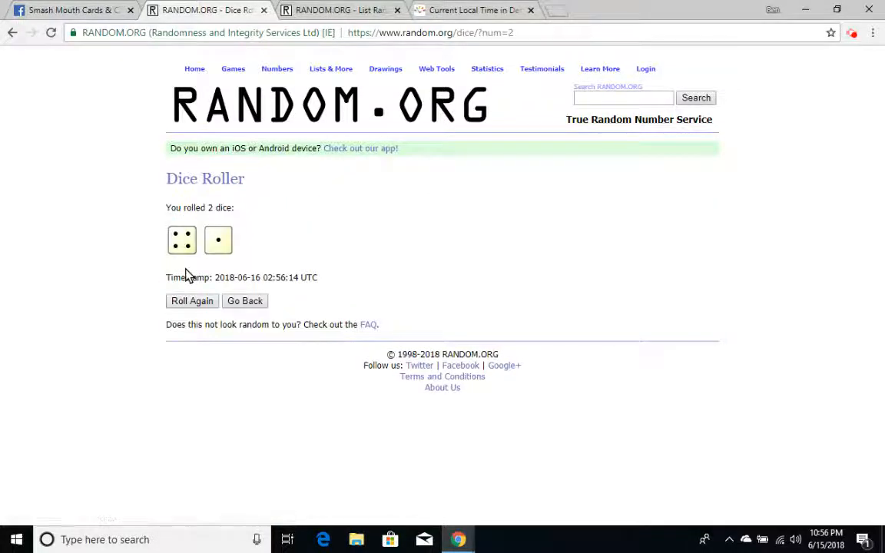
pyautogui.click(474, 10)
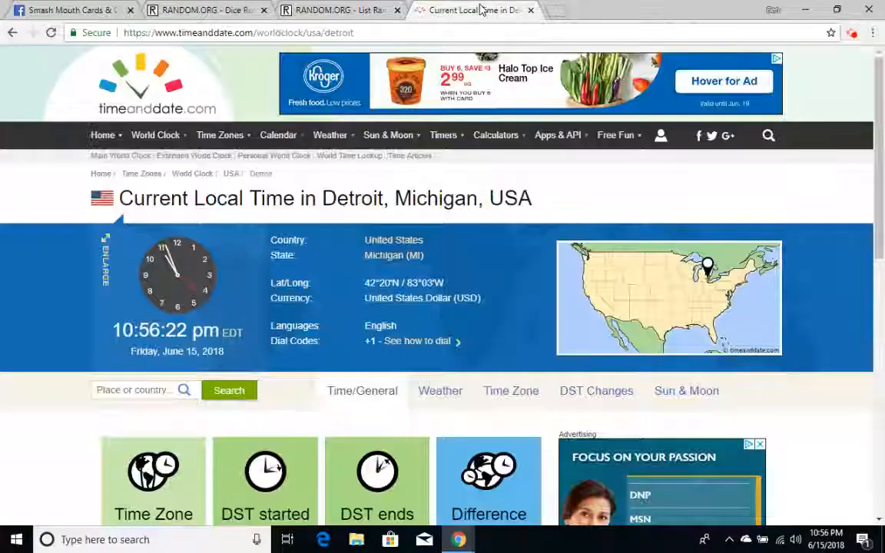
pyautogui.click(339, 10)
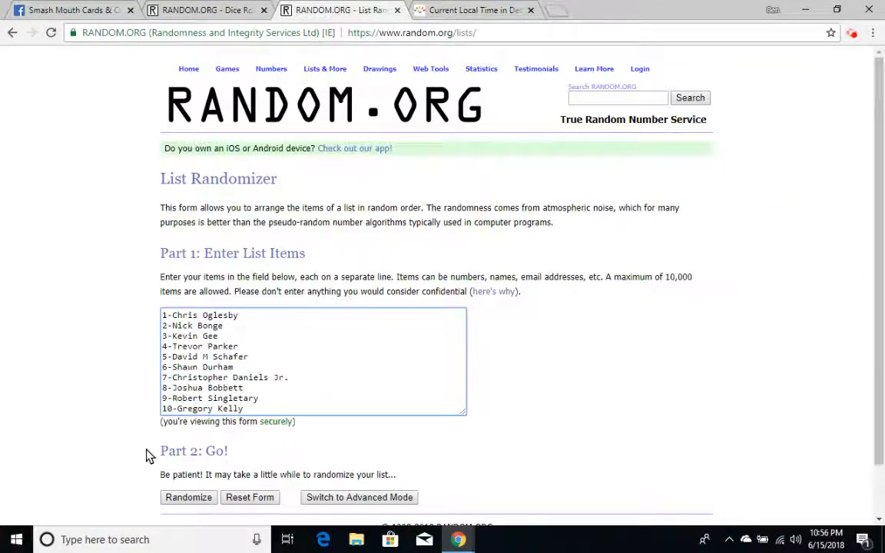
pyautogui.click(187, 498)
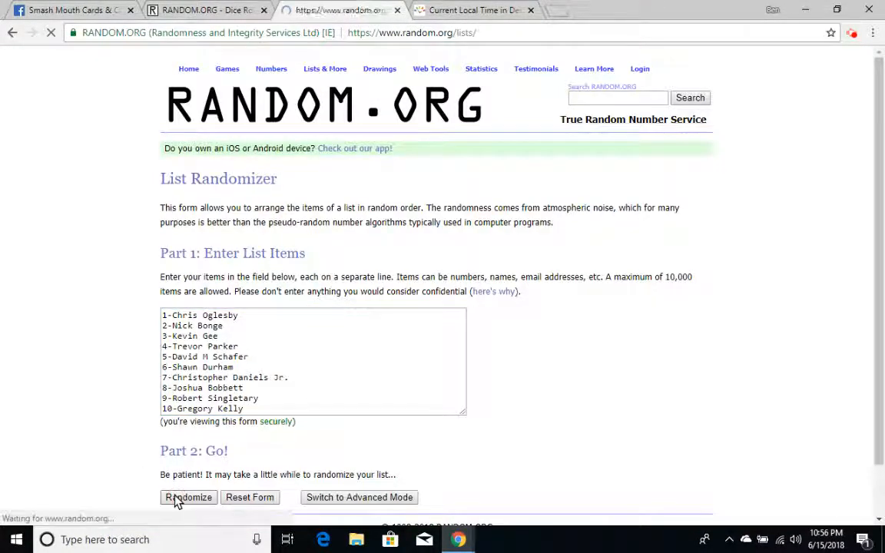
pyautogui.click(188, 498)
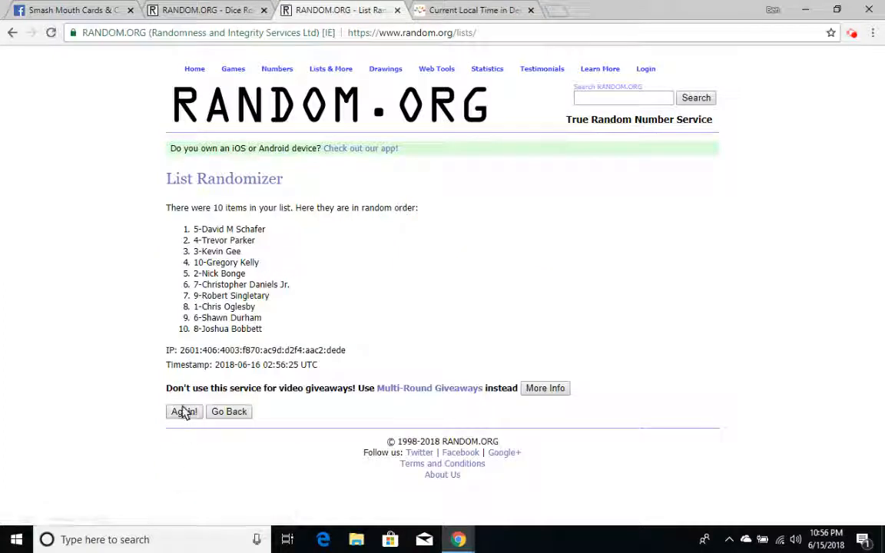
pyautogui.click(185, 412)
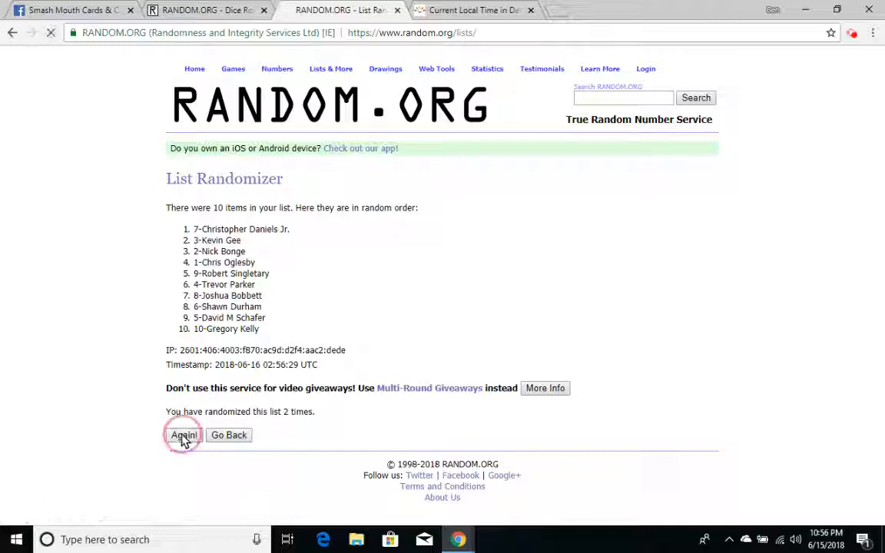
pyautogui.click(185, 435)
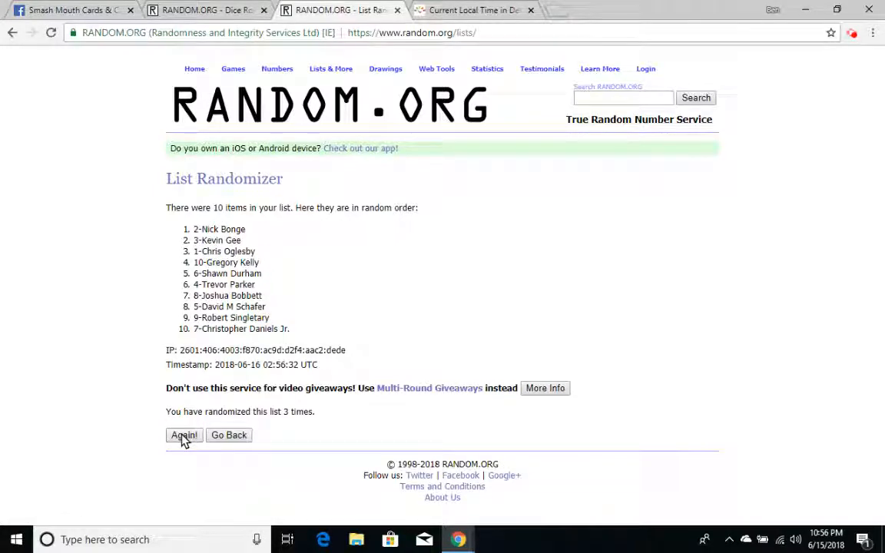
pyautogui.click(184, 435)
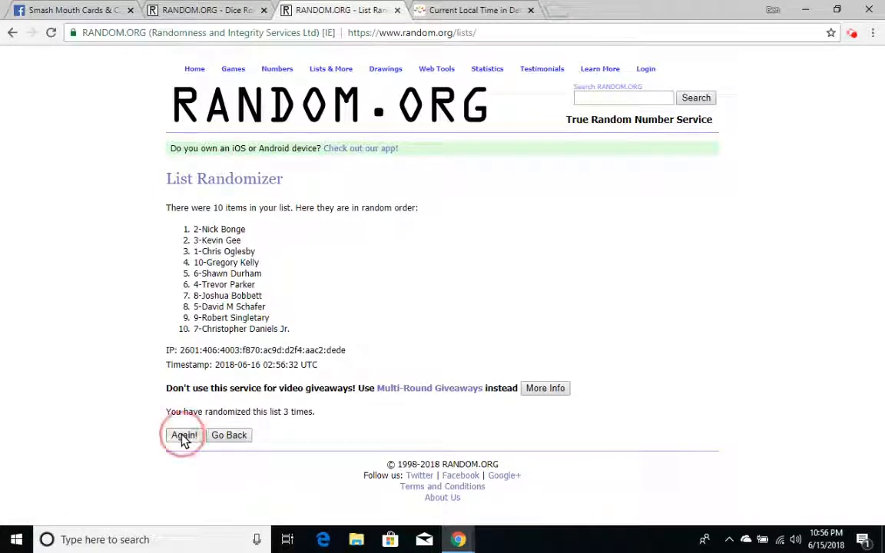
pyautogui.click(184, 435)
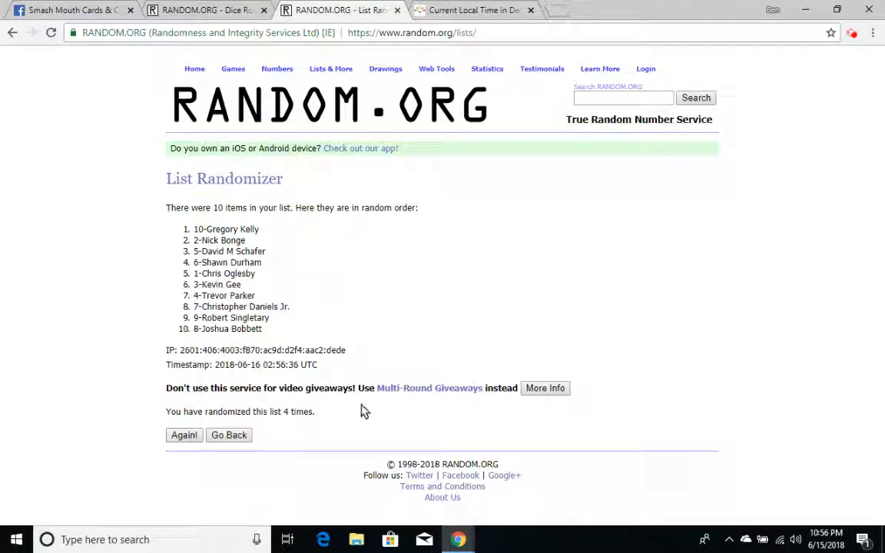
pyautogui.moveTo(329, 433)
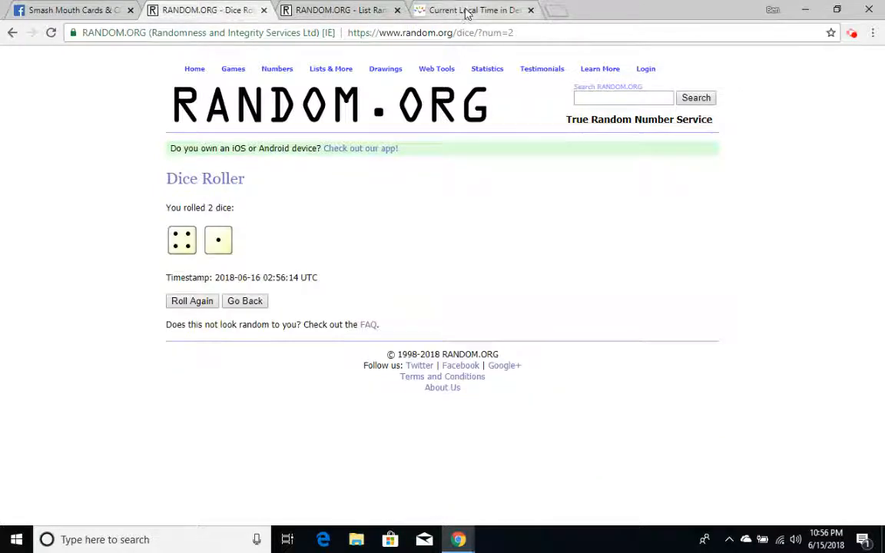
pyautogui.click(473, 9)
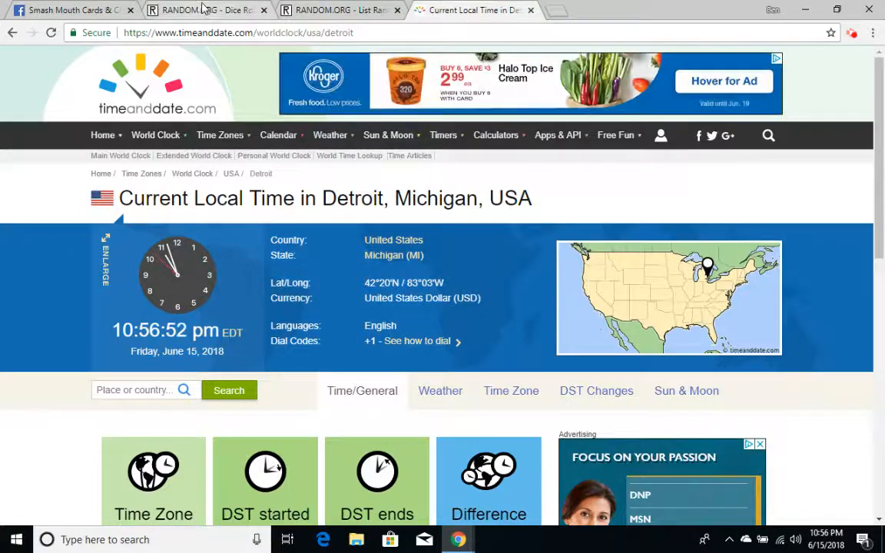
pyautogui.click(207, 9)
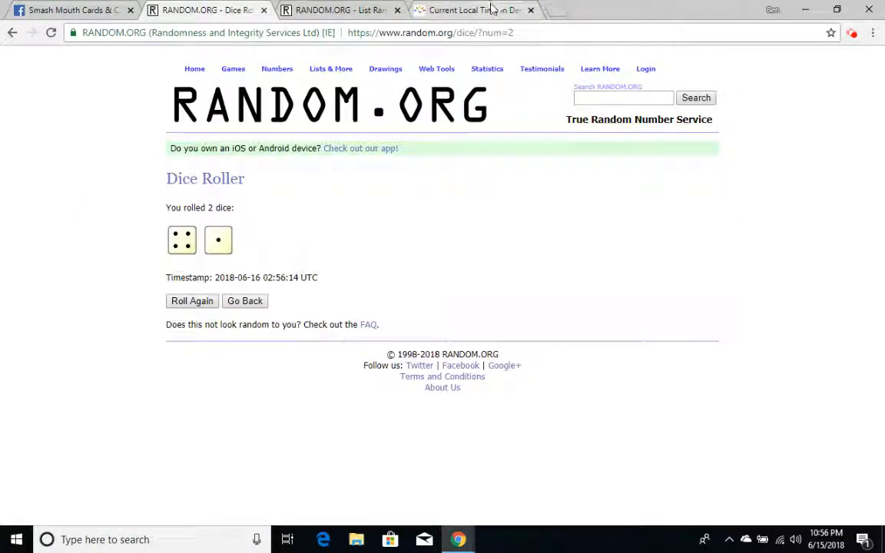
pyautogui.click(473, 9)
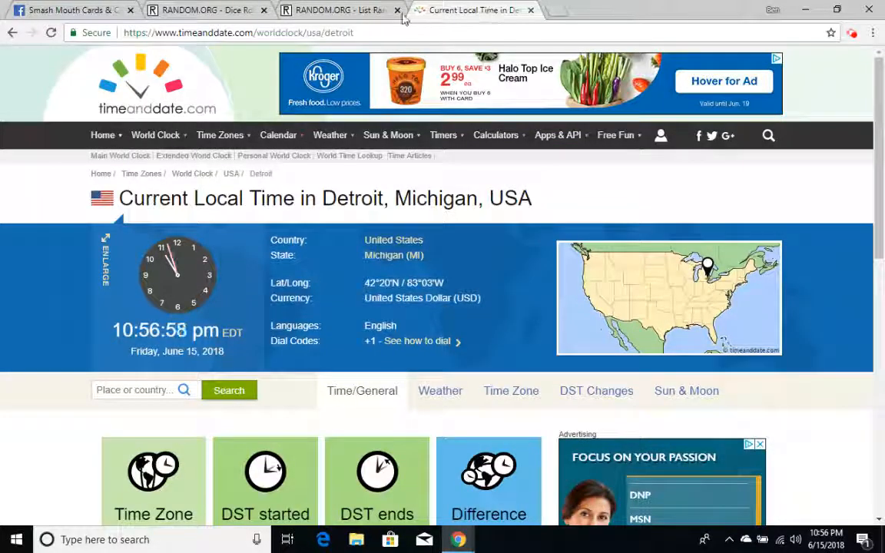
pyautogui.click(339, 9)
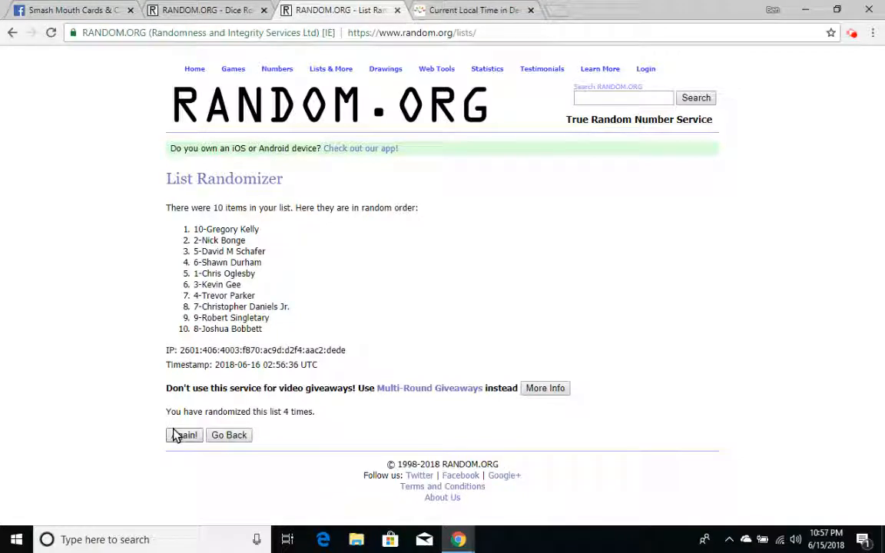
pyautogui.click(185, 435)
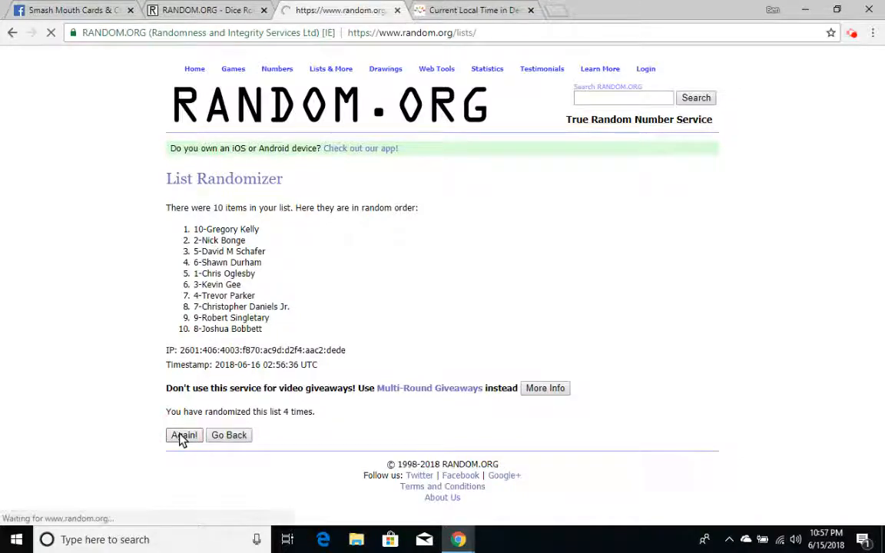
pyautogui.click(185, 435)
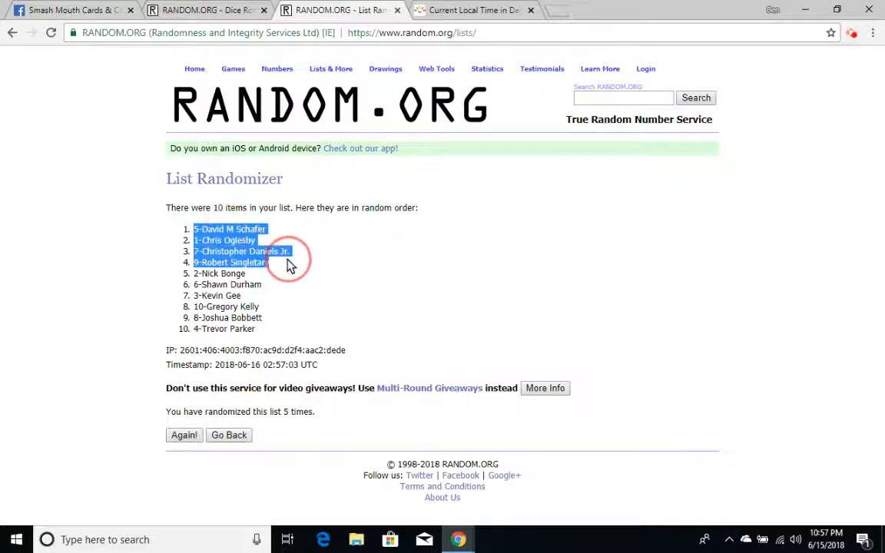
pyautogui.rightClick(289, 261)
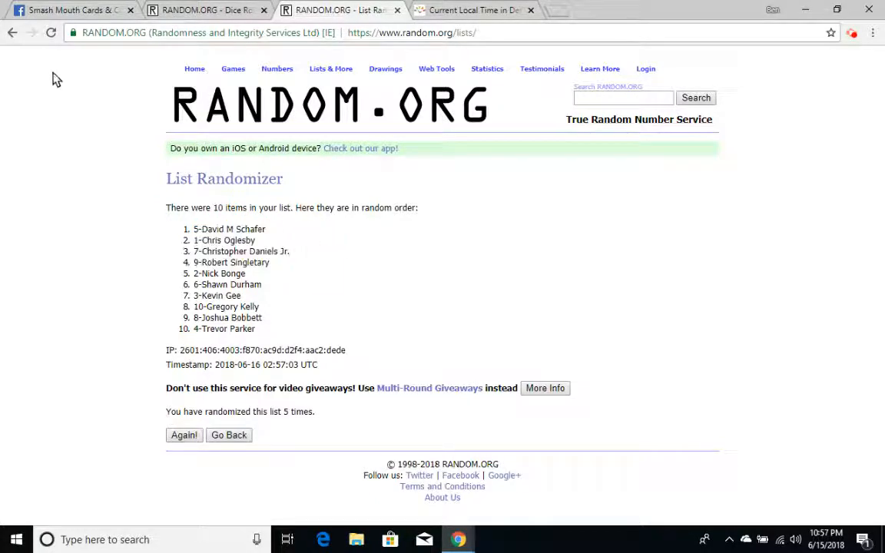
pyautogui.click(74, 10)
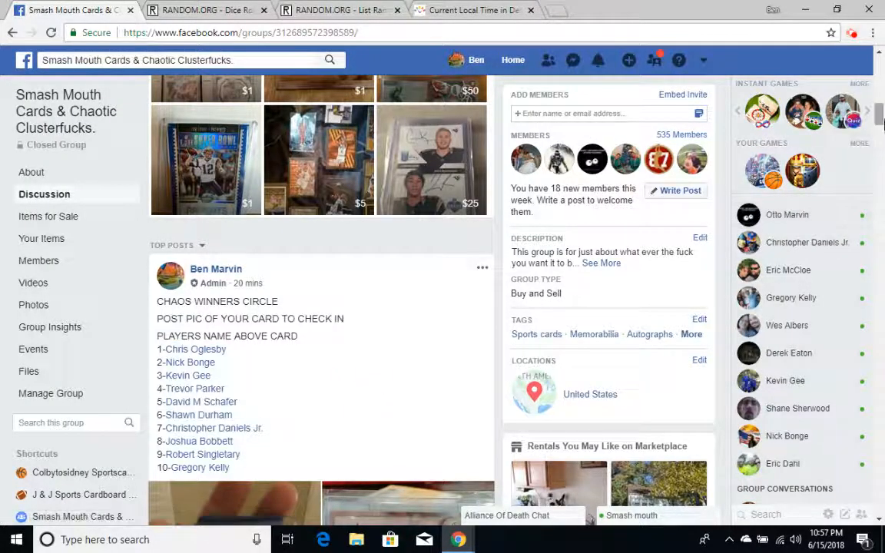
# Reply DONE in the thread after the SETTING UP and LIVE comments
pyautogui.scroll(-3)
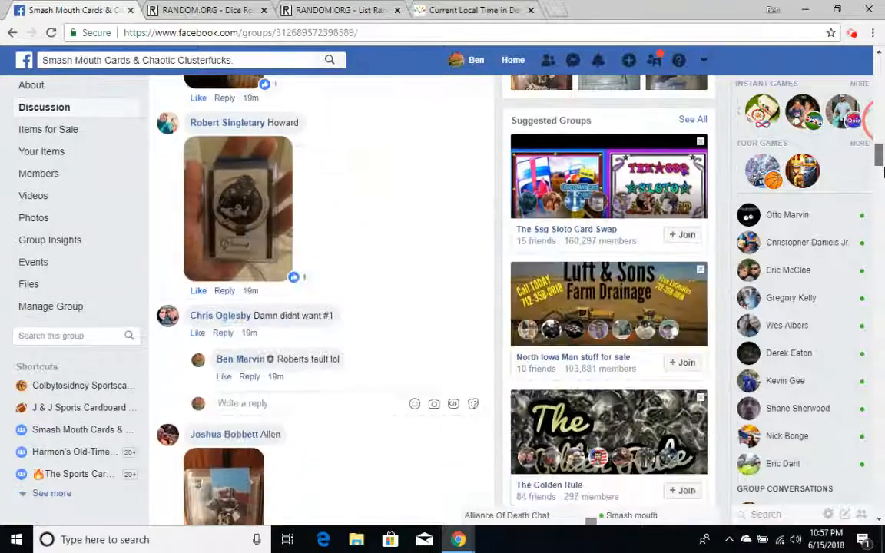
pyautogui.scroll(-3)
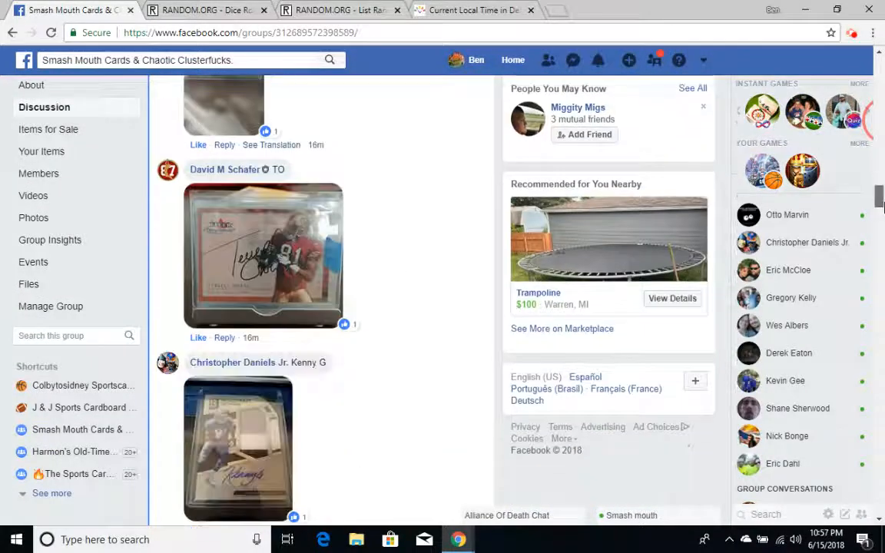
pyautogui.scroll(-3)
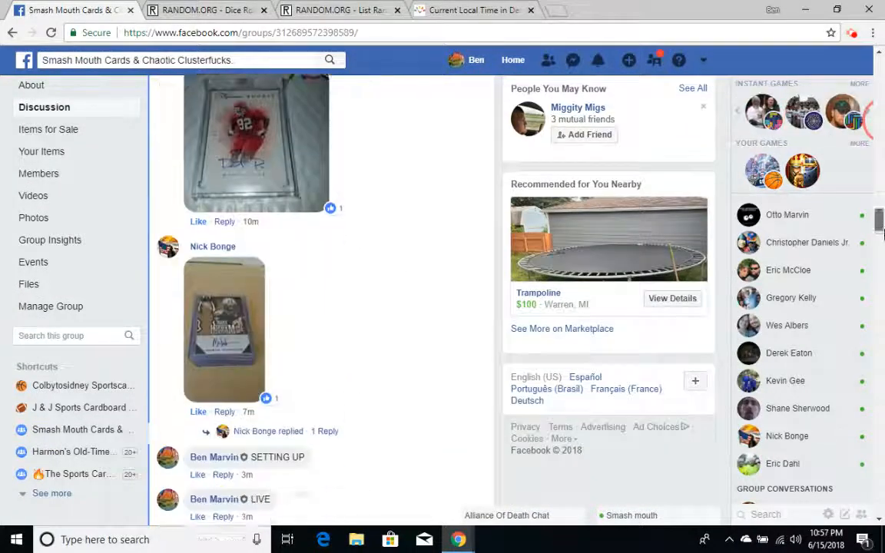
pyautogui.scroll(-3)
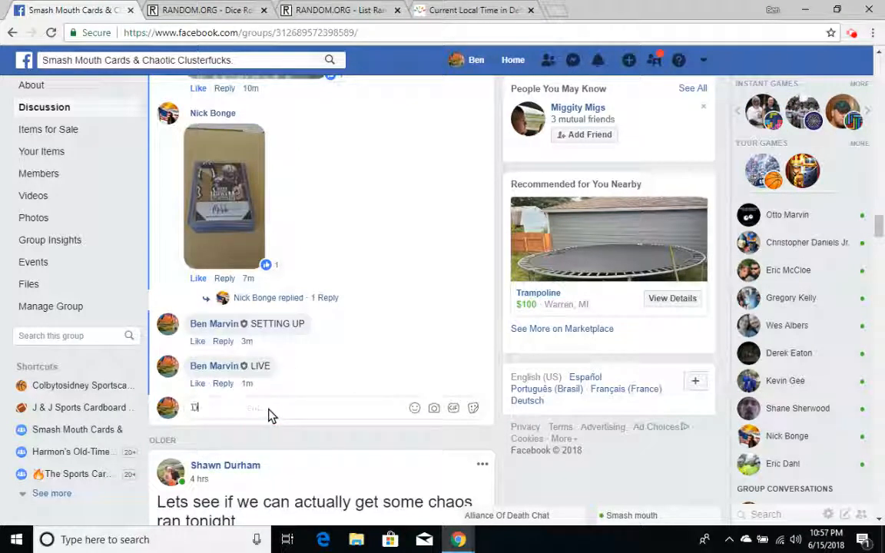
pyautogui.write('DONE')
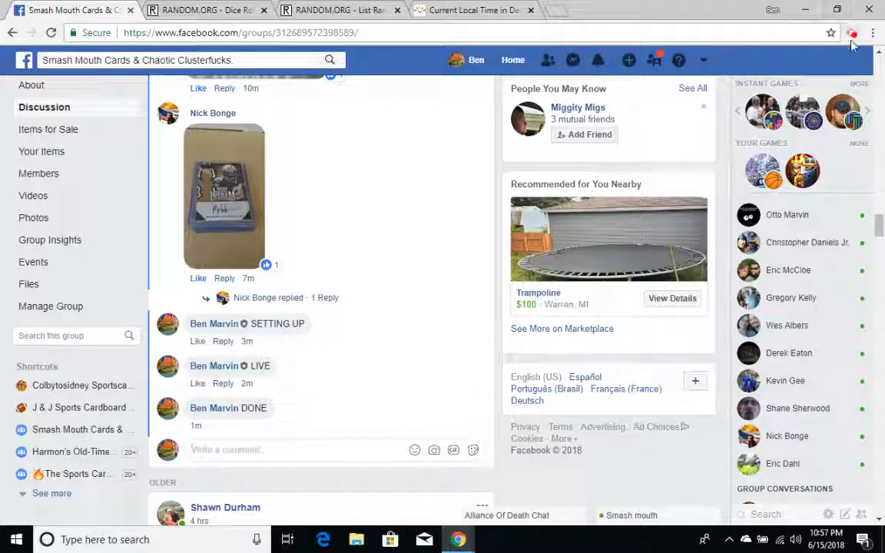
pyautogui.click(851, 36)
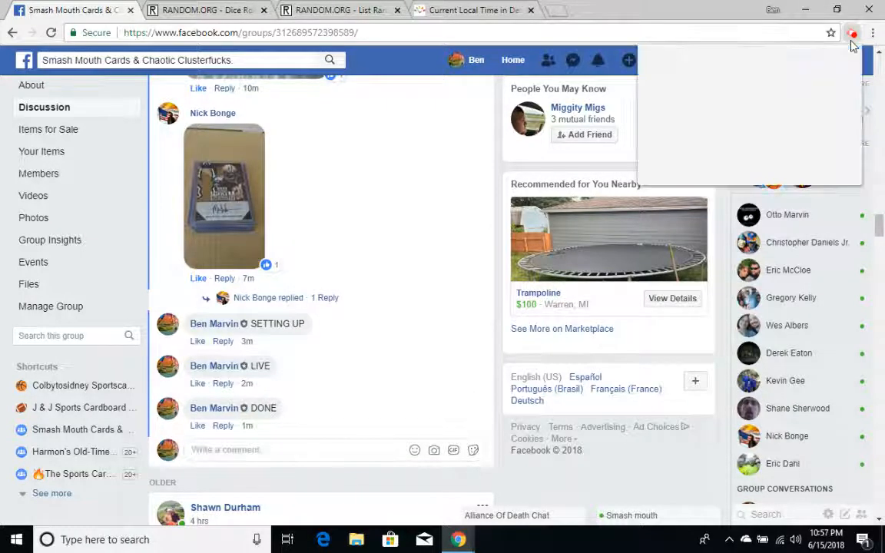